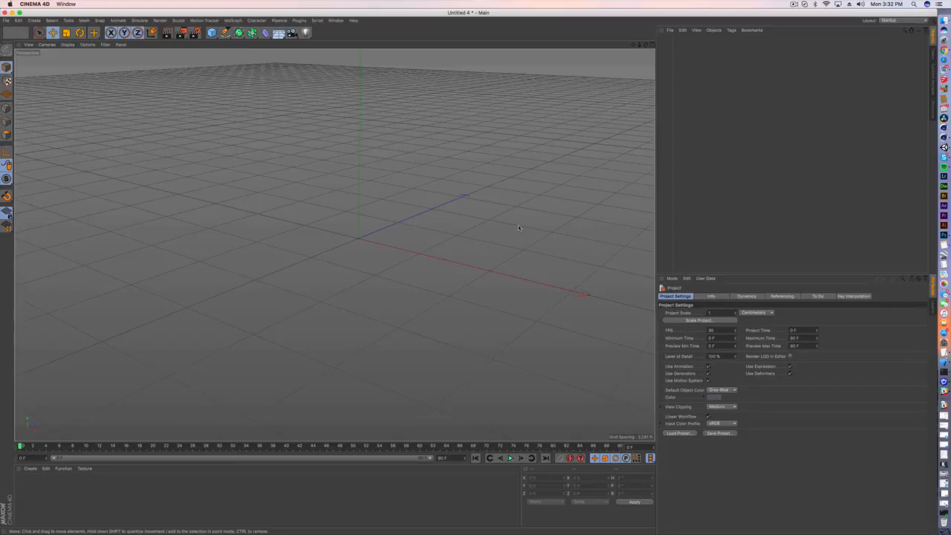
{"action": "mouse_move", "coordinate": [517, 228]}
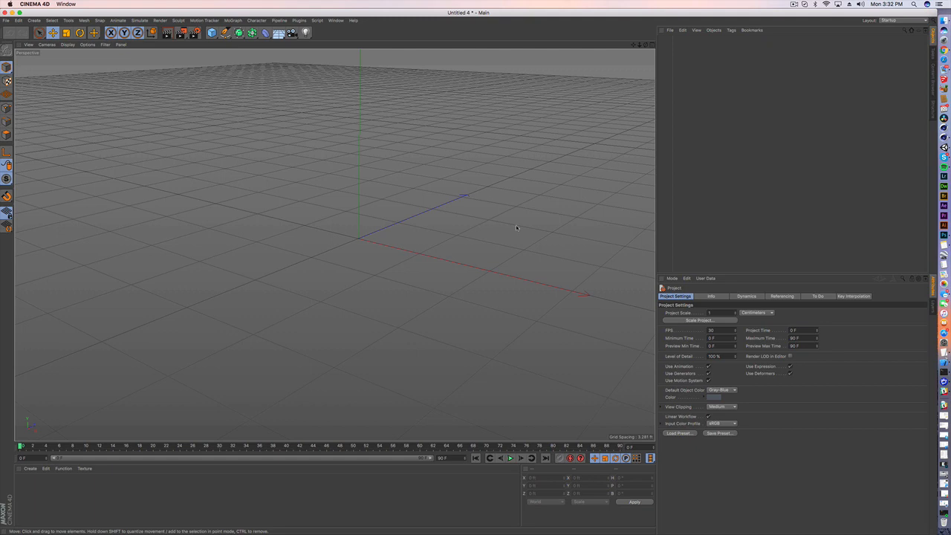
{"action": "mouse_move", "coordinate": [342, 153]}
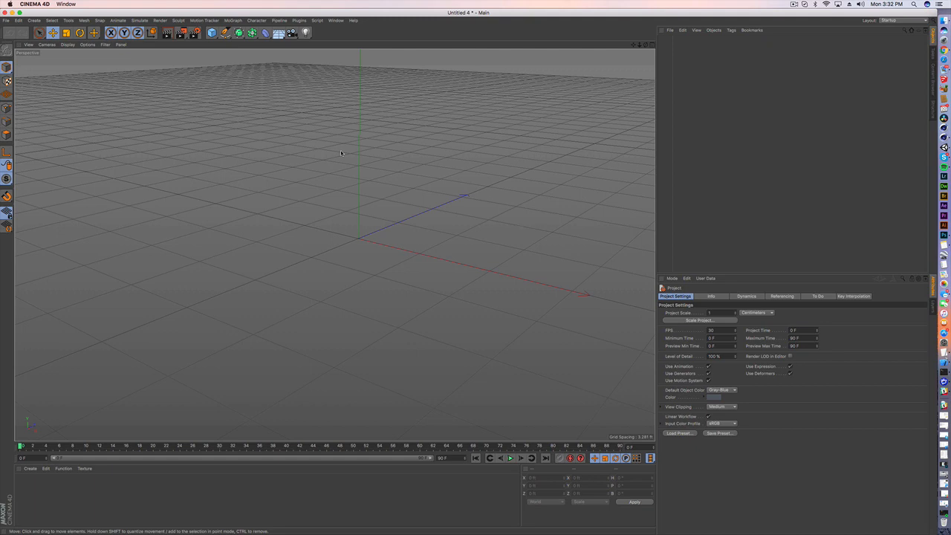
Step: Add a cube and slice vertical edge loops through it, splitting it into equal columns
{"action": "left_click", "coordinate": [38, 33]}
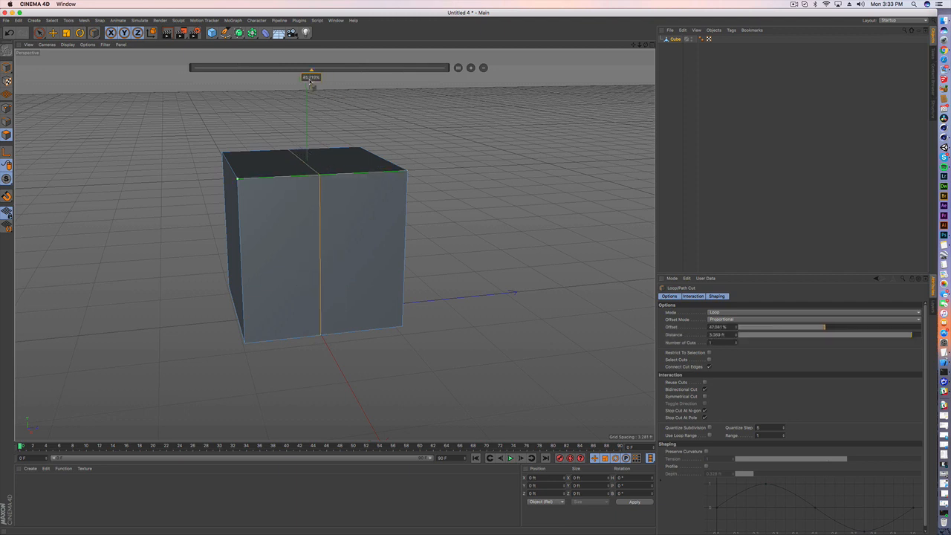
{"action": "left_click_drag", "start_coordinate": [311, 86], "coordinate": [253, 86]}
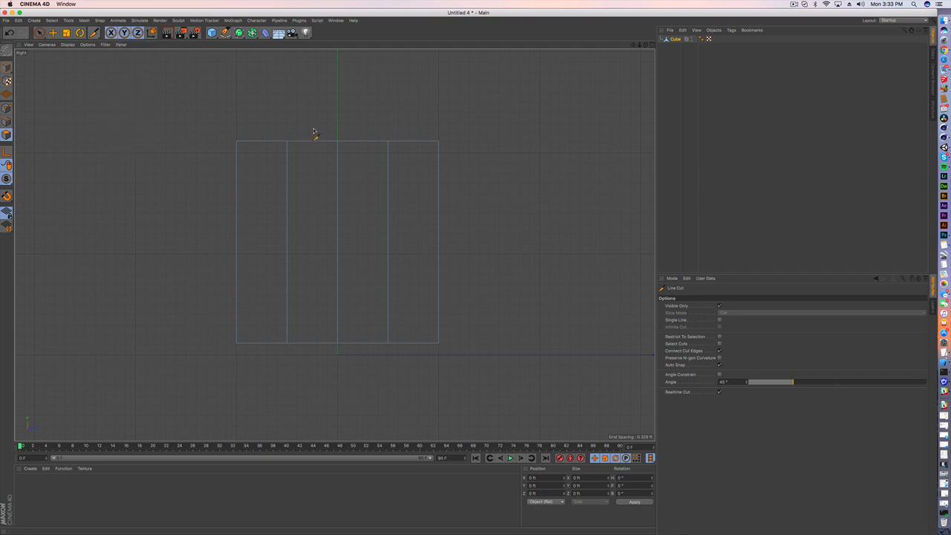
{"action": "mouse_move", "coordinate": [320, 134]}
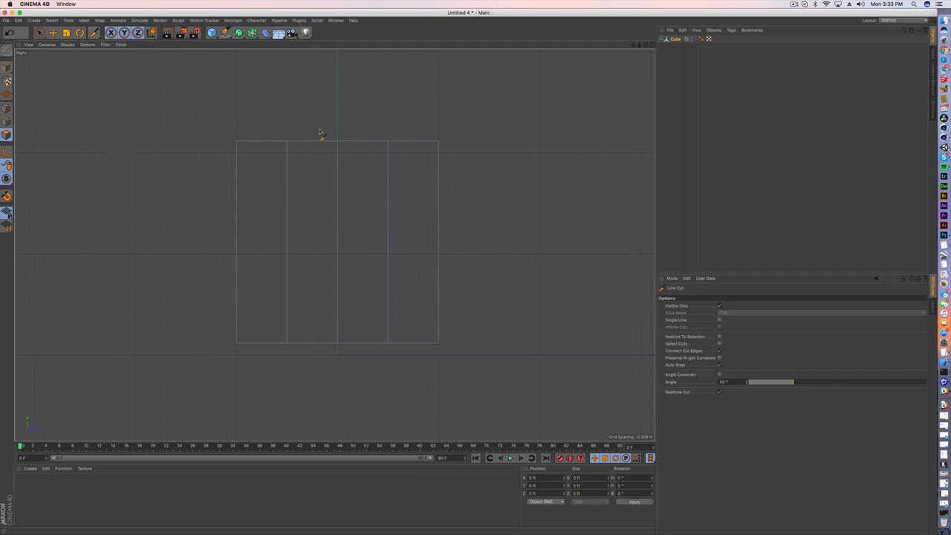
Step: Cut an irregular many-sided closed outline into the cube's front face with Line Cut
{"action": "left_click_drag", "start_coordinate": [318, 134], "coordinate": [372, 245]}
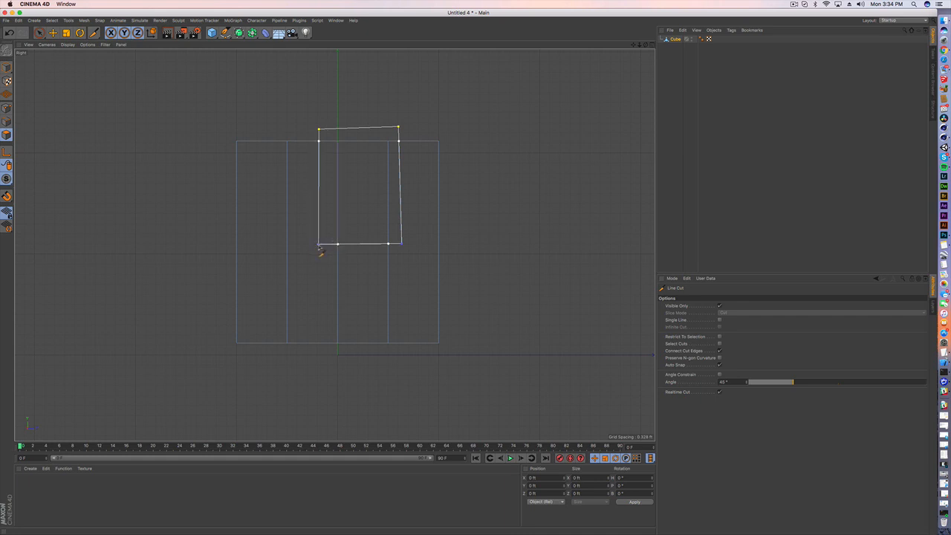
{"action": "left_click_drag", "start_coordinate": [319, 134], "coordinate": [271, 264]}
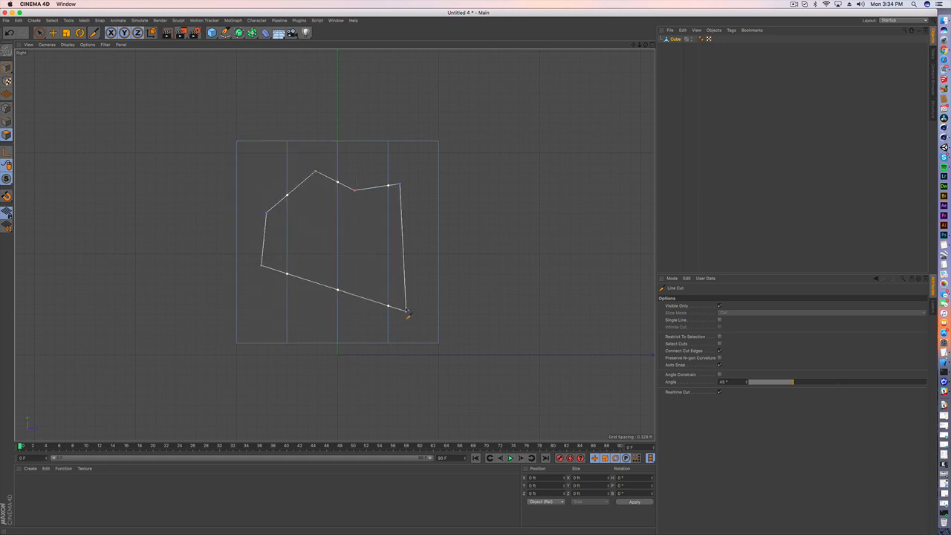
{"action": "left_click_drag", "start_coordinate": [407, 315], "coordinate": [407, 268]}
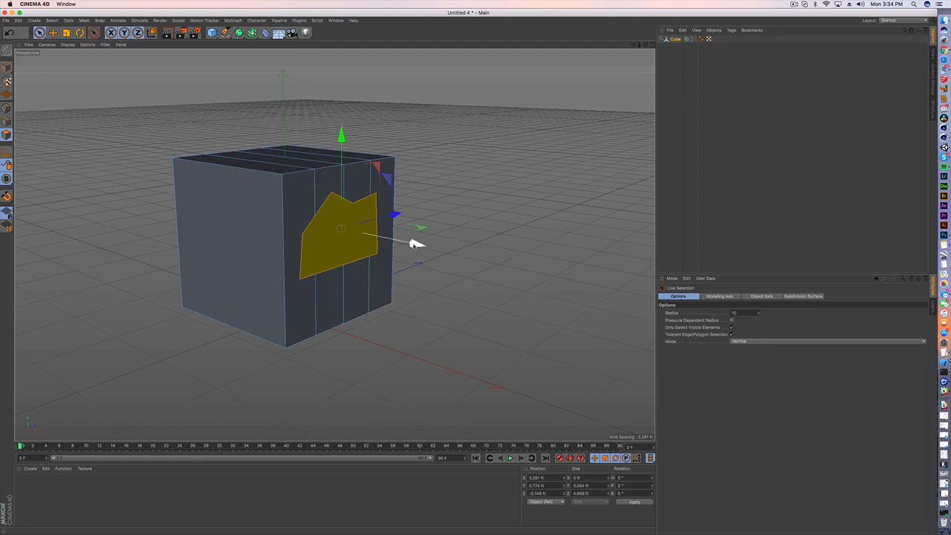
Step: Select the polygons enclosed by the cut outline with Live Selection
{"action": "left_click_drag", "start_coordinate": [416, 244], "coordinate": [431, 249]}
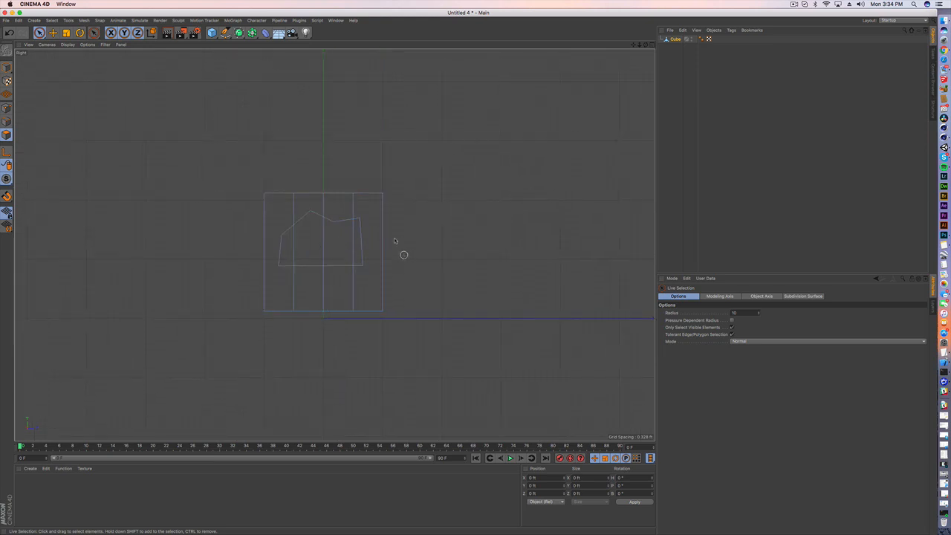
Step: Draw a closed freeform blob-shaped spline over the cube's front face
{"action": "left_click", "coordinate": [240, 32]}
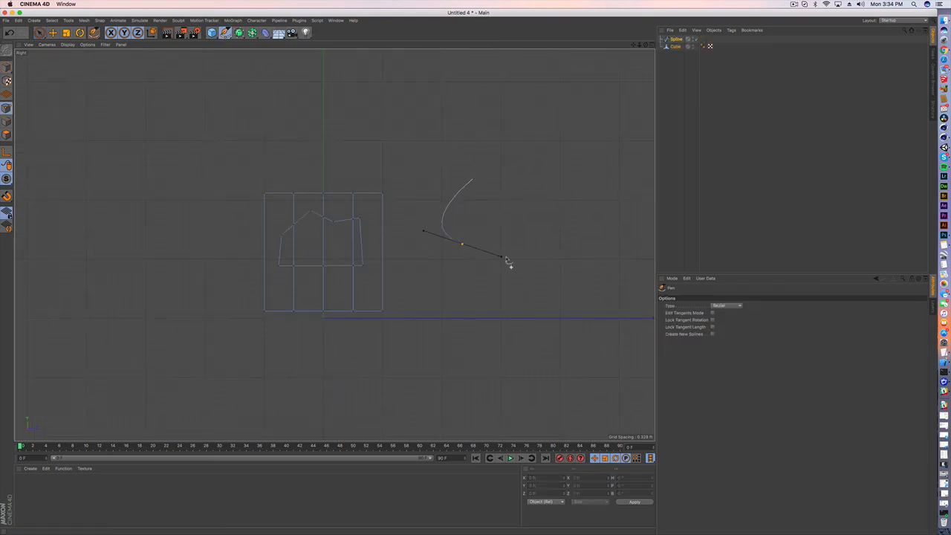
{"action": "left_click", "coordinate": [488, 157]}
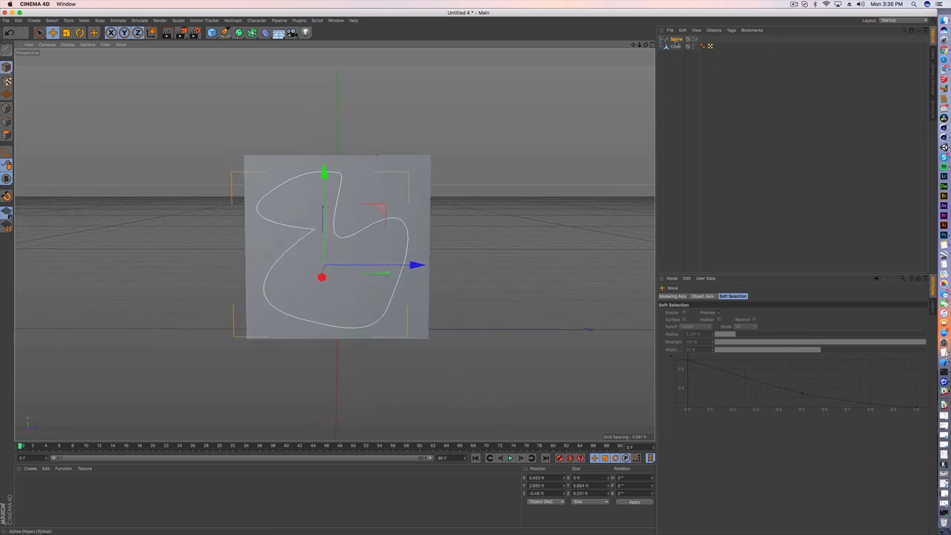
Step: Project the blob spline onto the cube's front face as a Line Cut in Points mode
{"action": "left_click", "coordinate": [677, 39]}
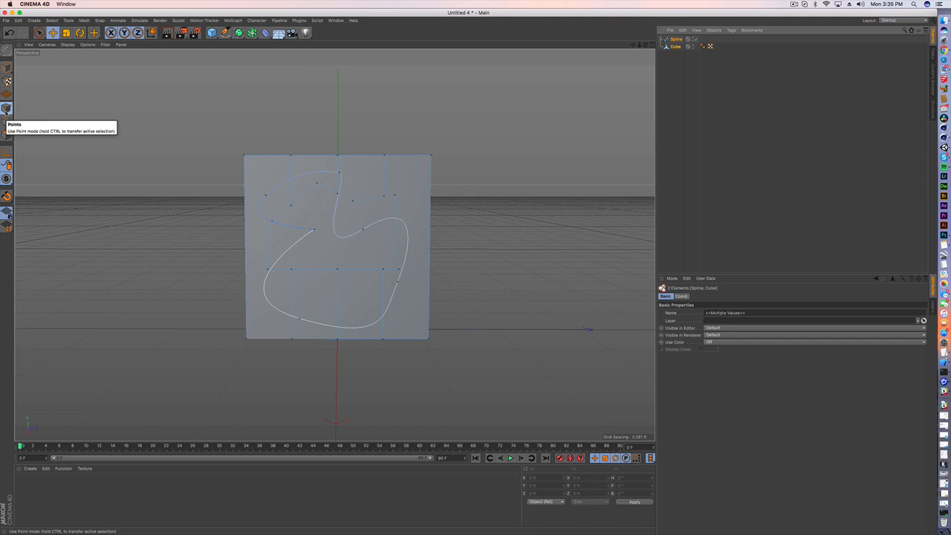
{"action": "mouse_move", "coordinate": [86, 51]}
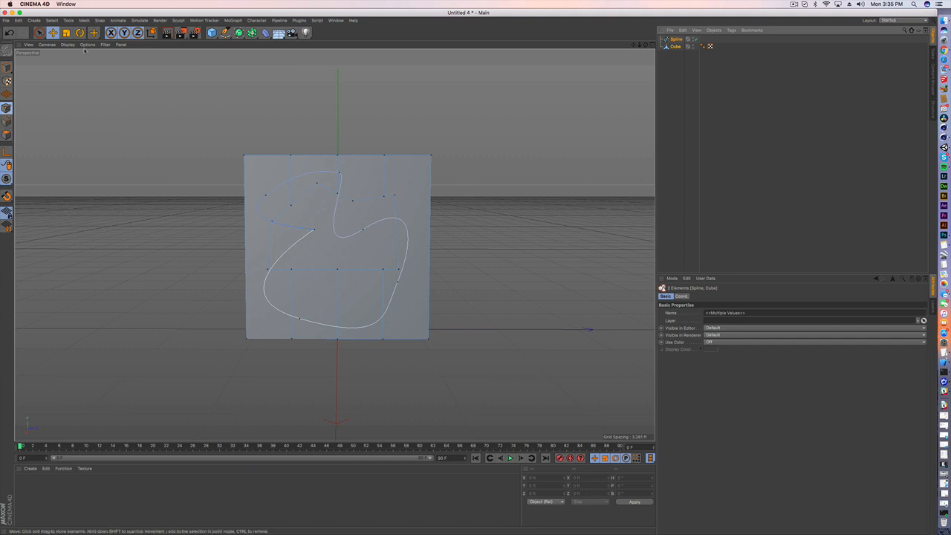
{"action": "left_click", "coordinate": [93, 32]}
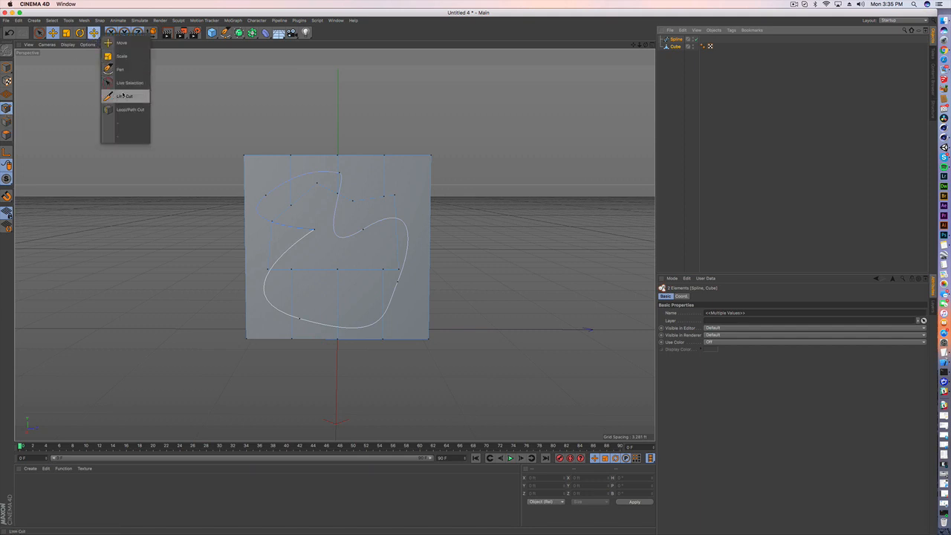
{"action": "left_click", "coordinate": [125, 95]}
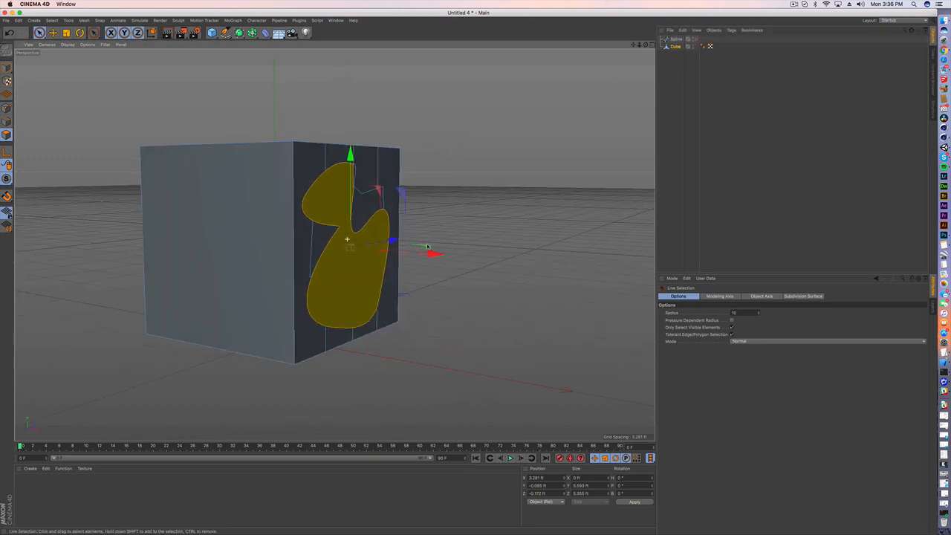
Step: Extrude the blob-shaped faces inward to form a recessed indentation in the cube
{"action": "left_click_drag", "start_coordinate": [434, 254], "coordinate": [404, 253]}
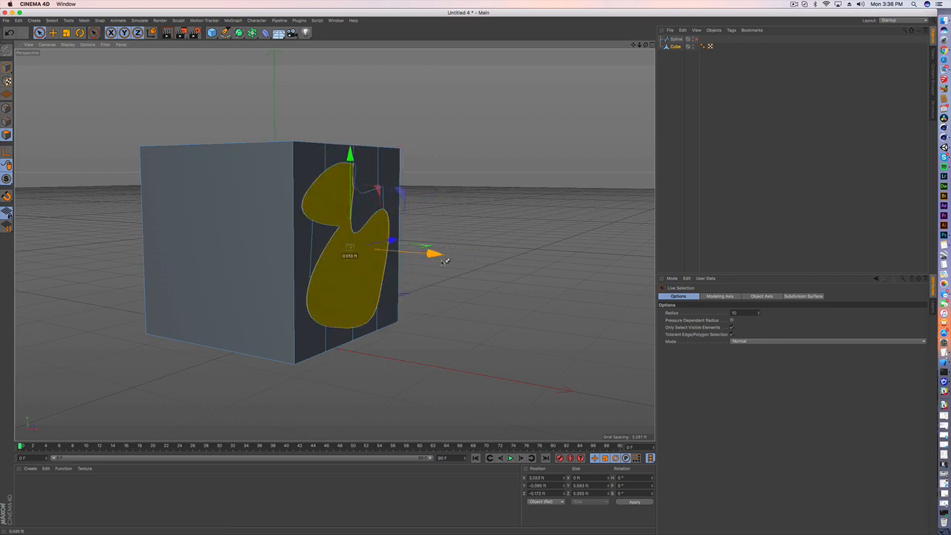
{"action": "left_click_drag", "start_coordinate": [434, 254], "coordinate": [424, 240]}
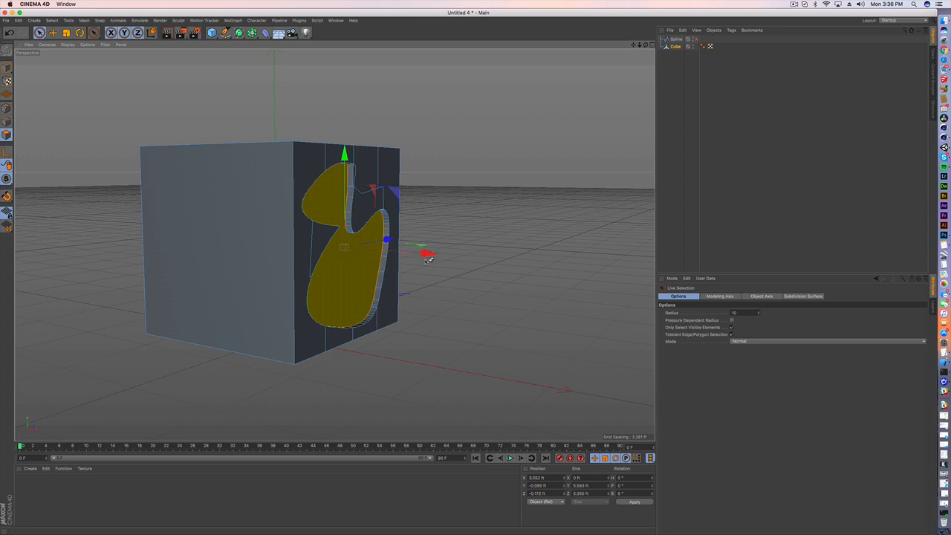
{"action": "left_click_drag", "start_coordinate": [428, 260], "coordinate": [354, 250]}
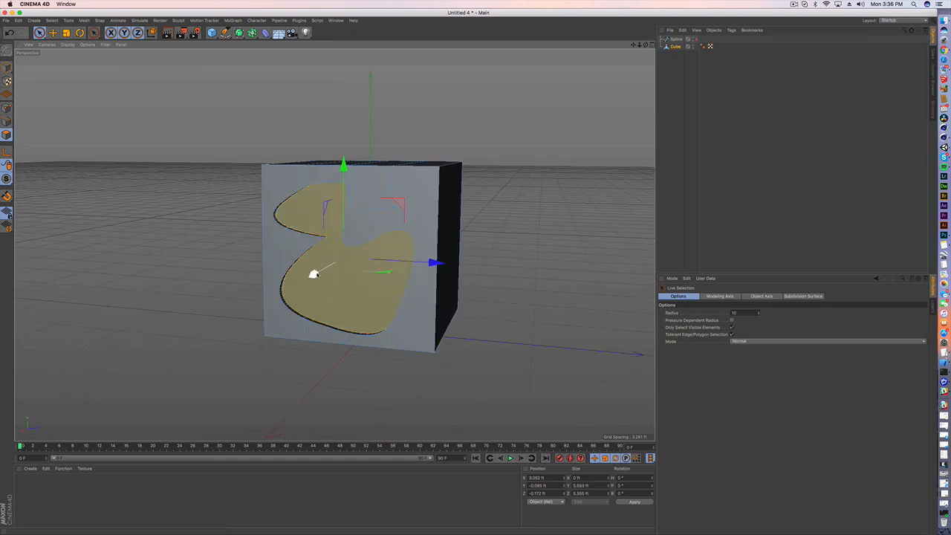
{"action": "left_click", "coordinate": [314, 274]}
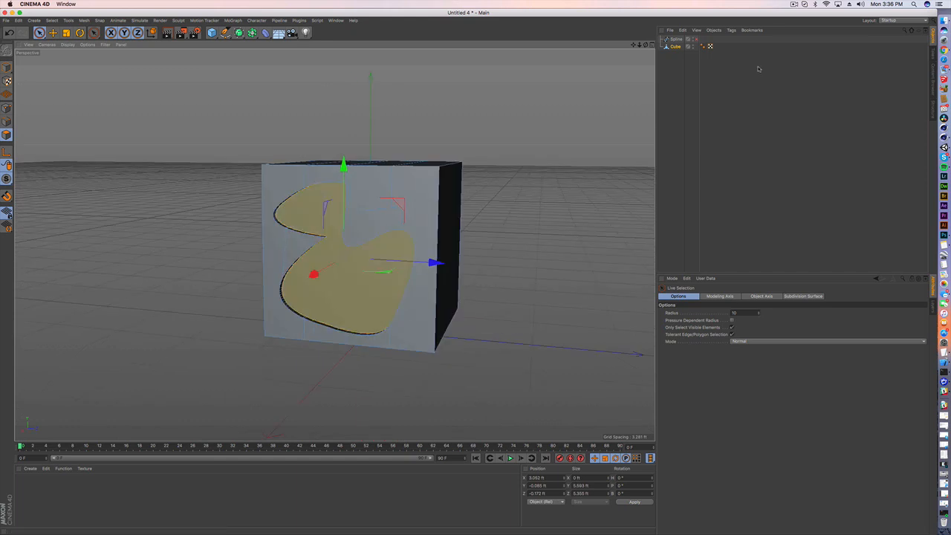